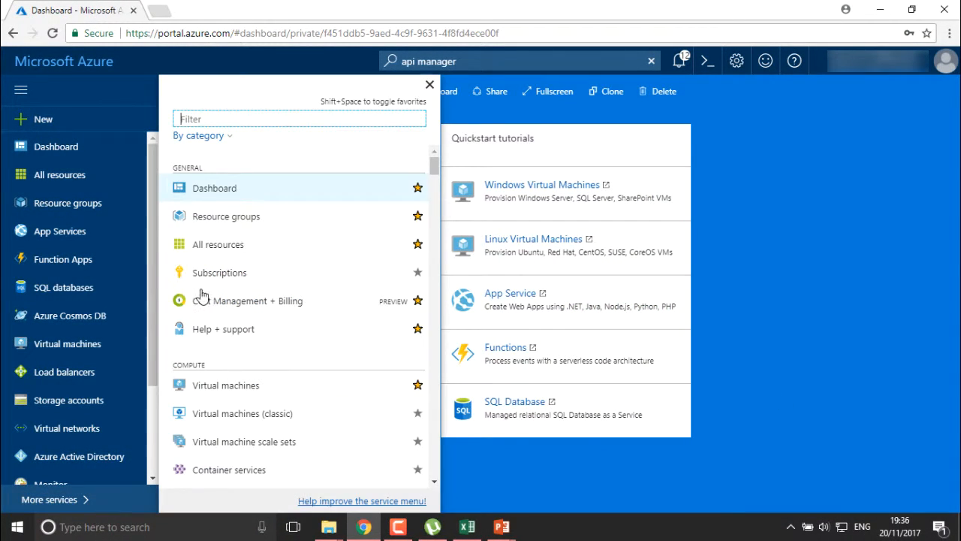
- Filter the services menu for 'cloud' and bring up the empty Cloud services (classic) list
{"action": "type", "text": "c"}
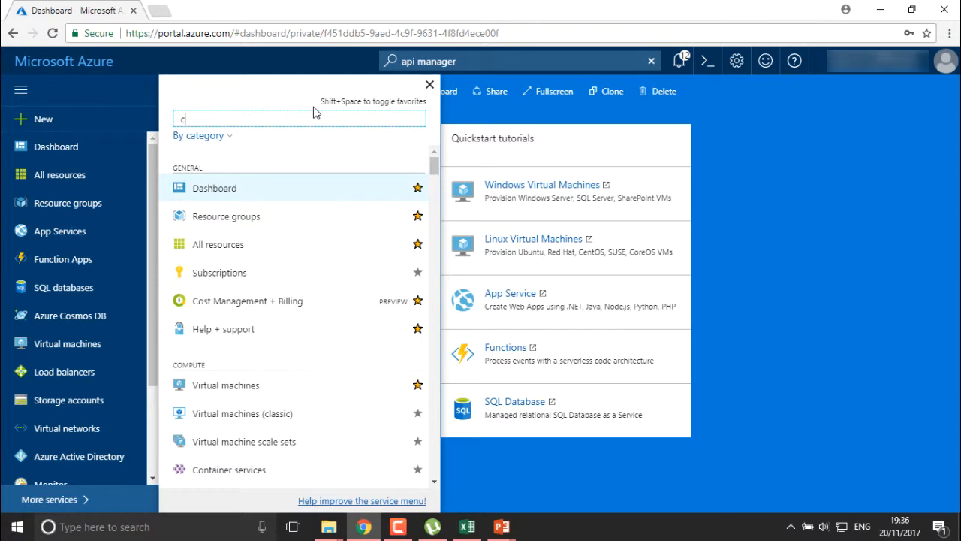
{"action": "type", "text": "loud ser"}
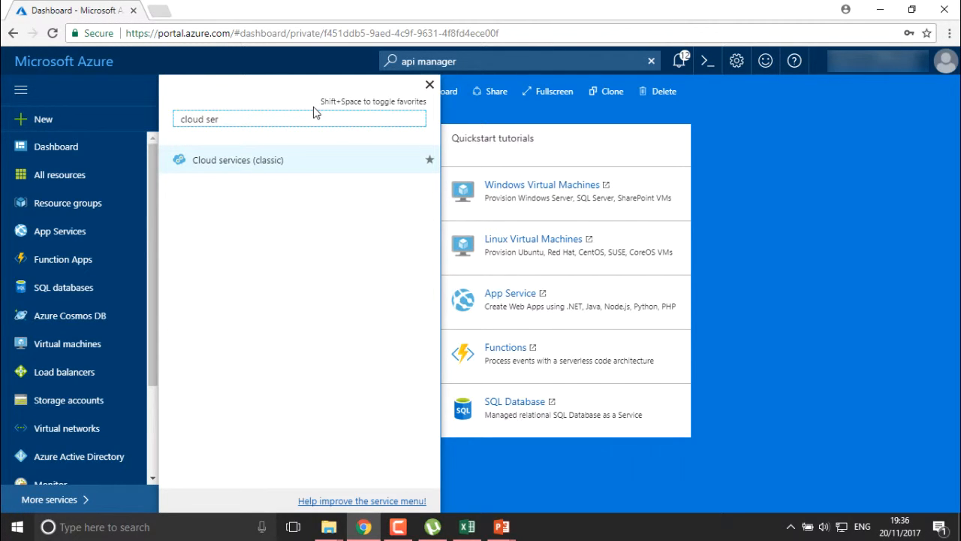
{"action": "key", "text": "BackSpace"}
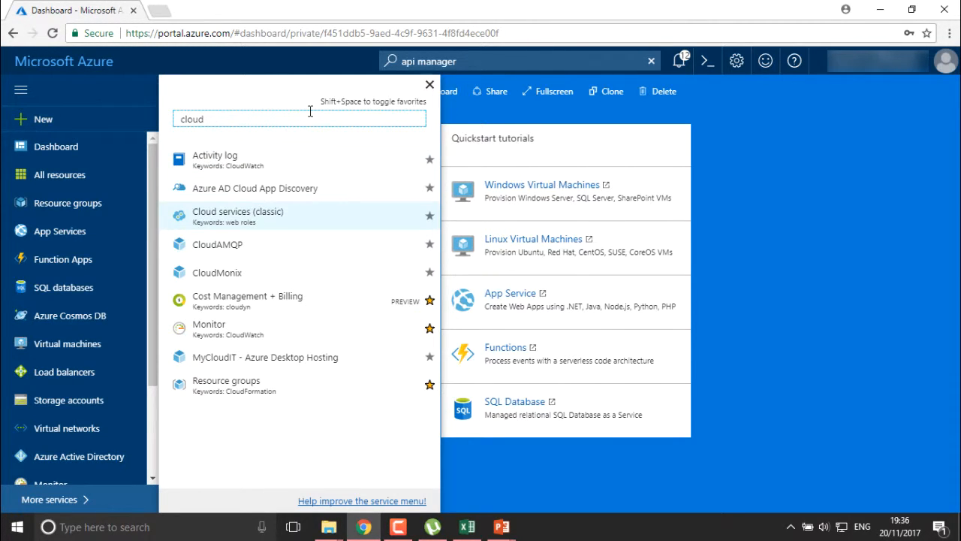
{"action": "mouse_move", "coordinate": [270, 216]}
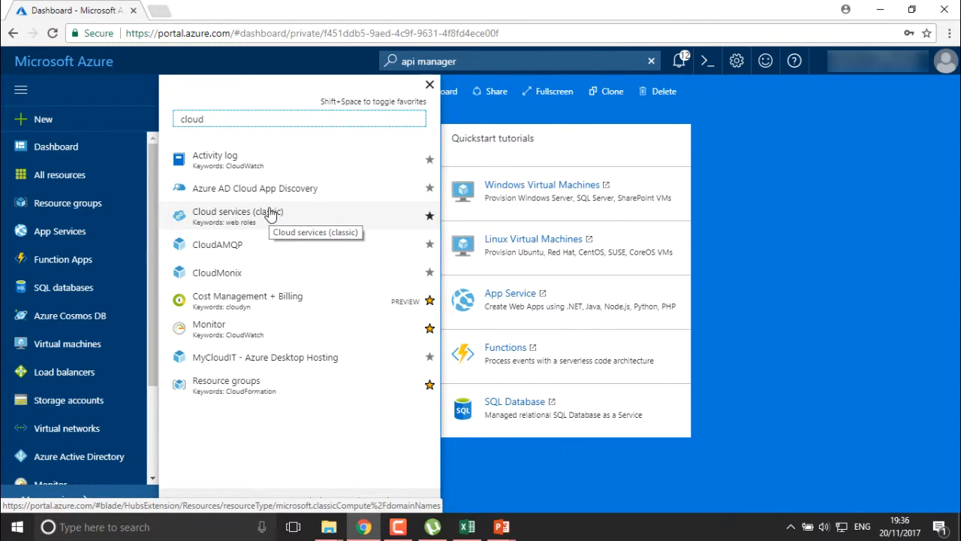
{"action": "left_click", "coordinate": [237, 216]}
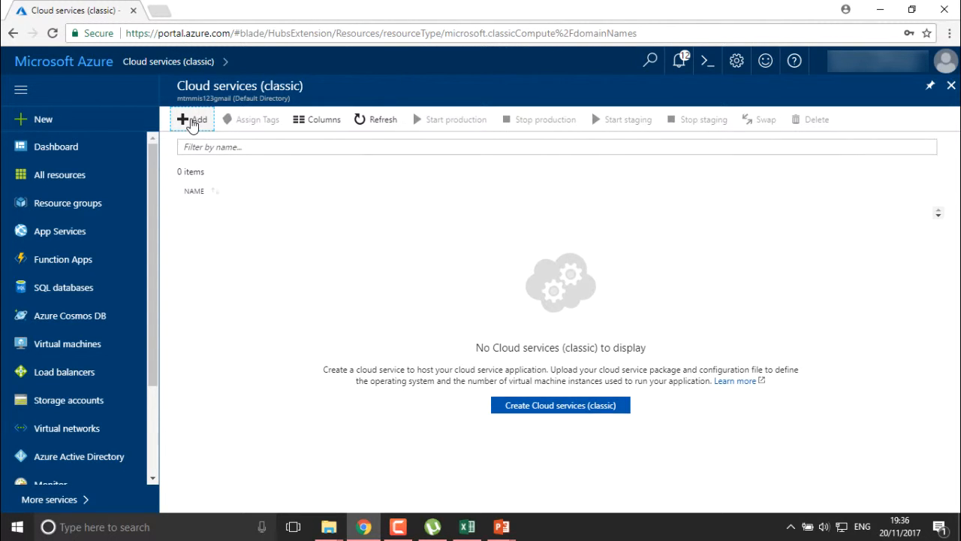
- Add a new classic cloud service with DNS name 'demotraining', trimming the stray .com ending
{"action": "left_click", "coordinate": [192, 118]}
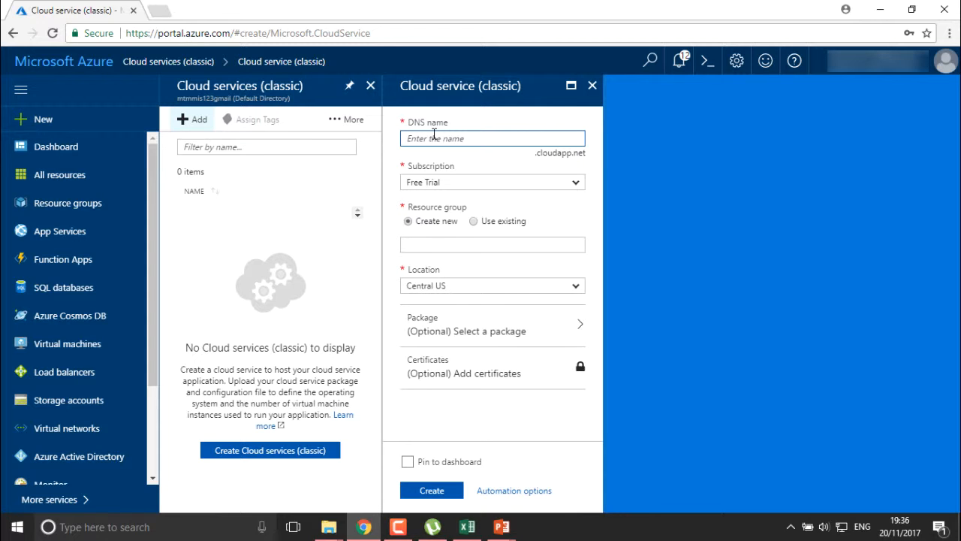
{"action": "type", "text": "demote"}
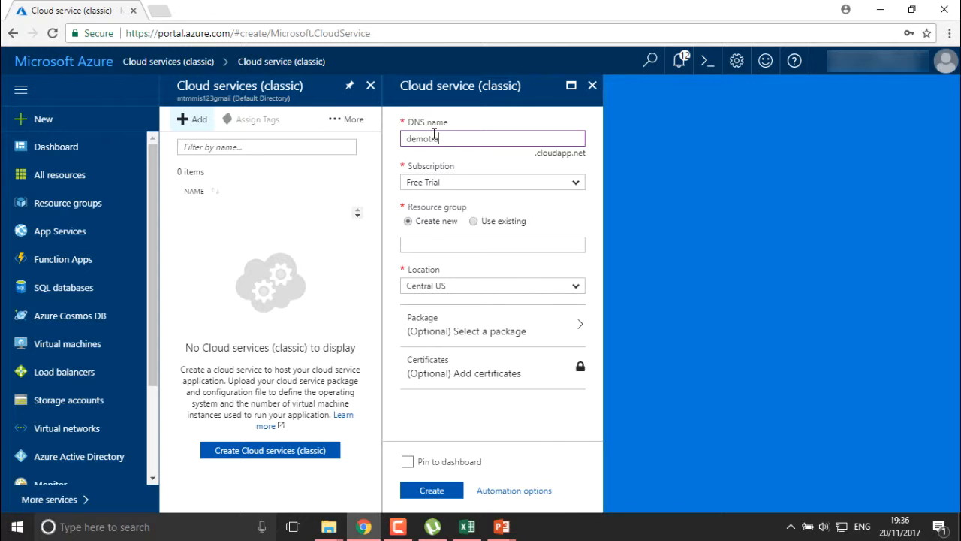
{"action": "type", "text": "training.com"}
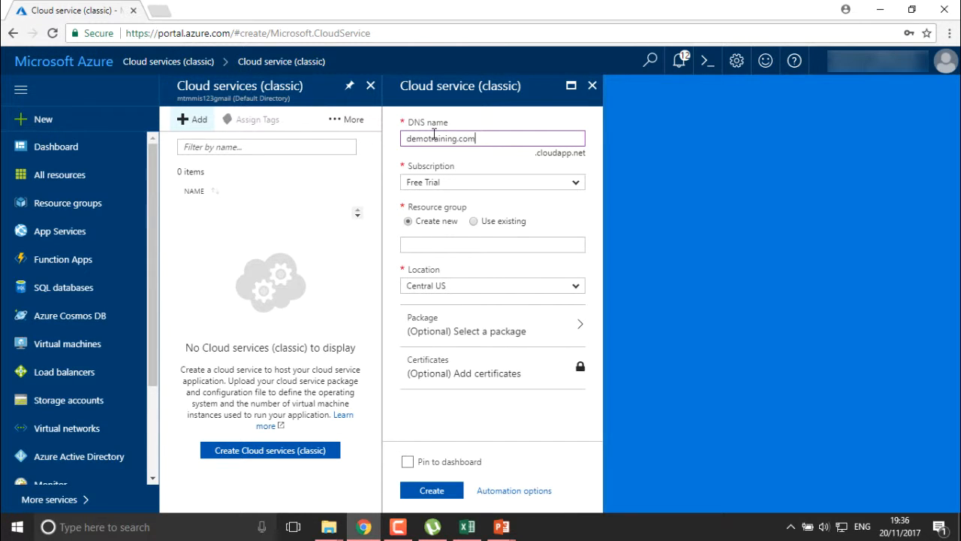
{"action": "key", "text": "BackSpace"}
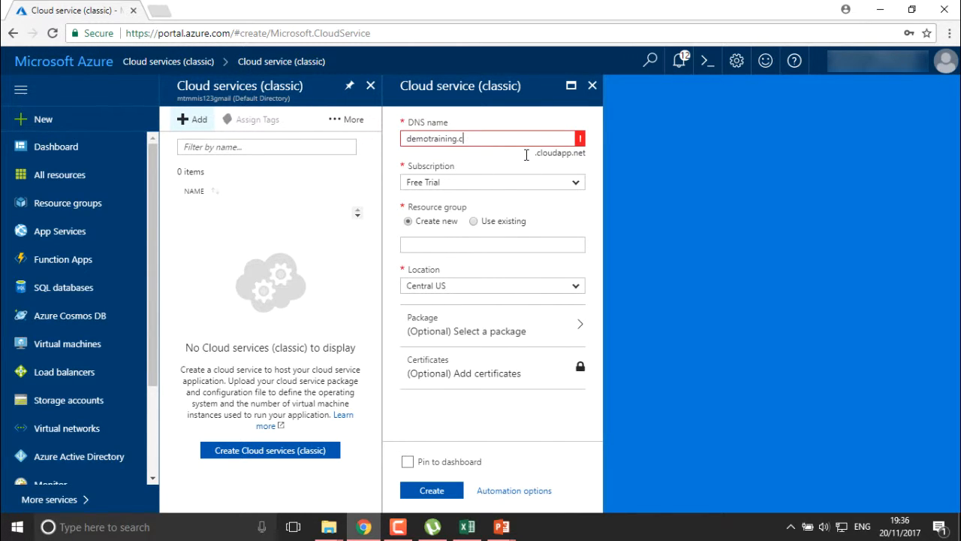
{"action": "key", "text": "Backspace"}
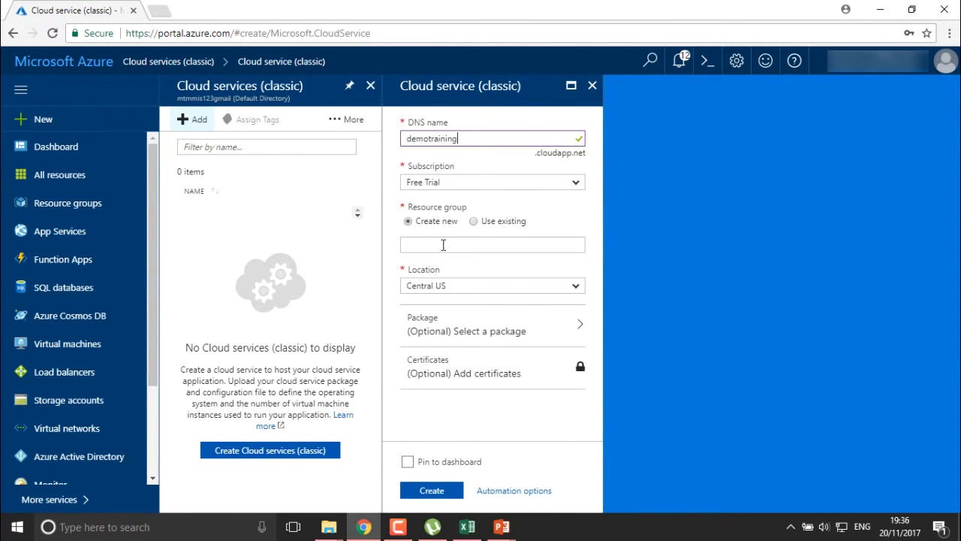
- Use existing resource group RG1 and set location West India after East Asia is unsupported
{"action": "left_click", "coordinate": [475, 221]}
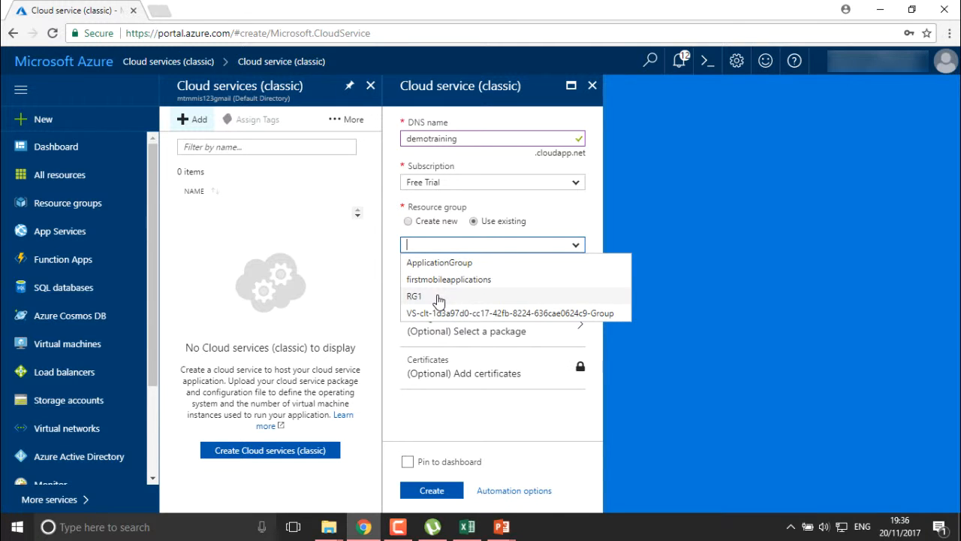
{"action": "left_click", "coordinate": [415, 294]}
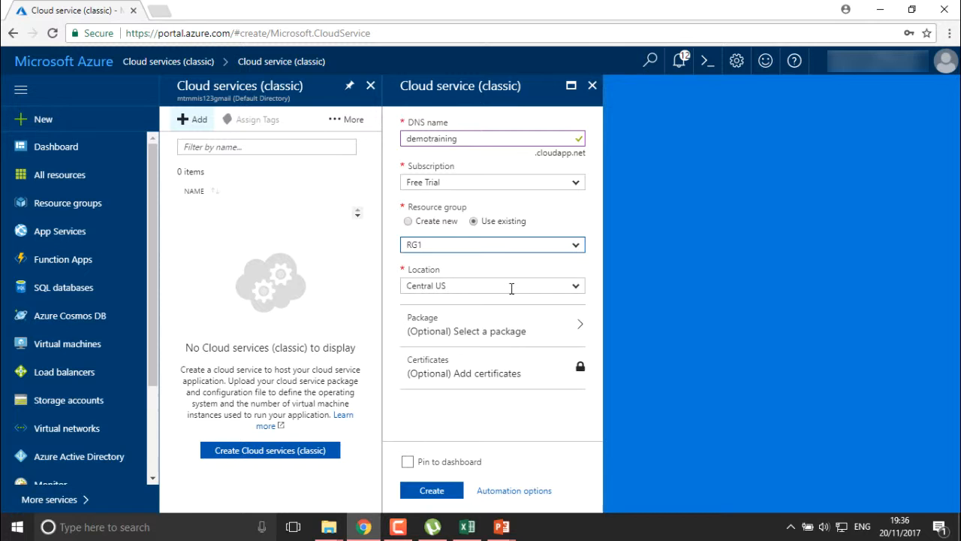
{"action": "left_click", "coordinate": [493, 286]}
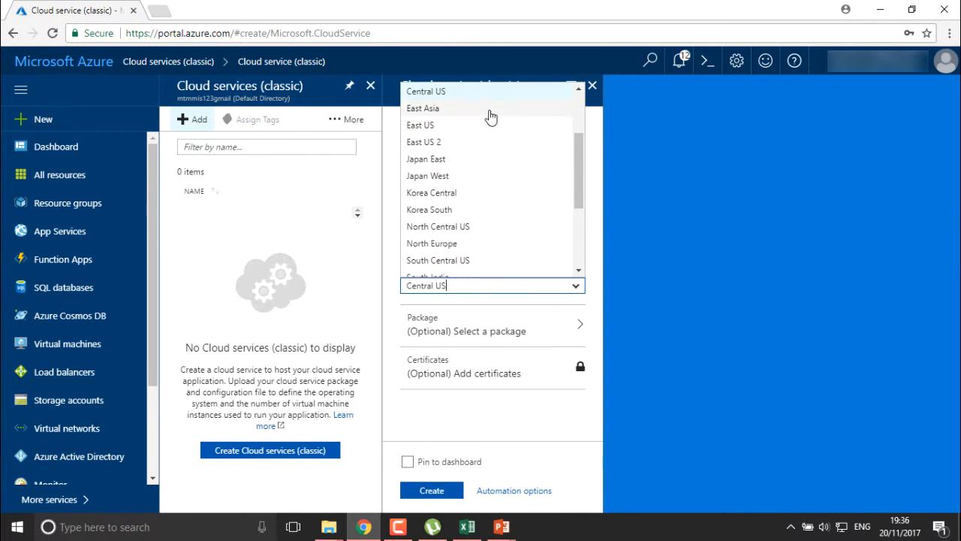
{"action": "mouse_move", "coordinate": [489, 108]}
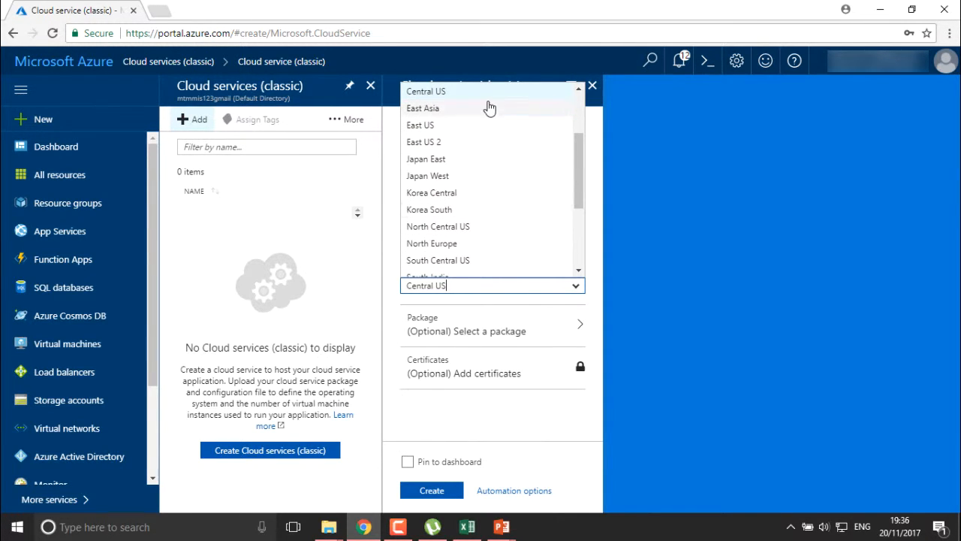
{"action": "left_click", "coordinate": [423, 108]}
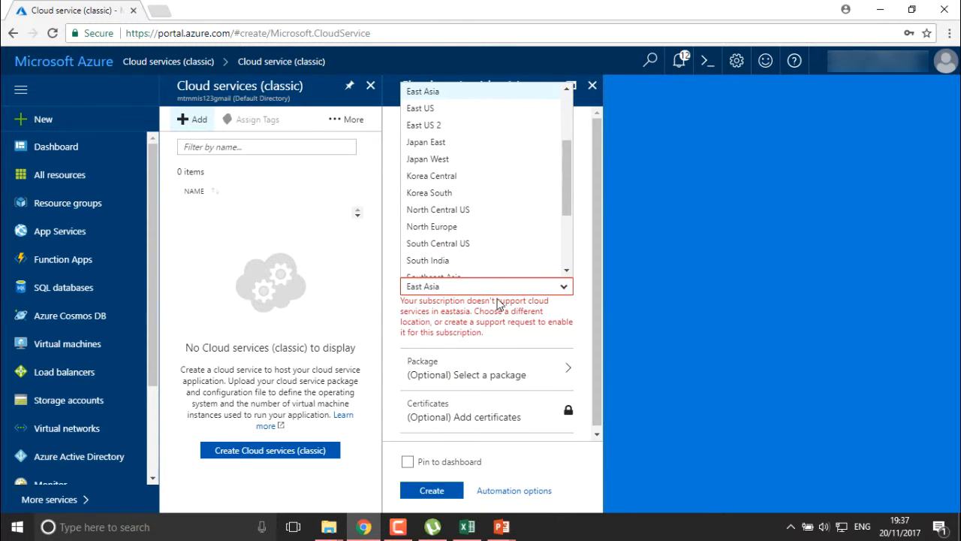
{"action": "scroll", "scroll_direction": "down", "scroll_amount": 3}
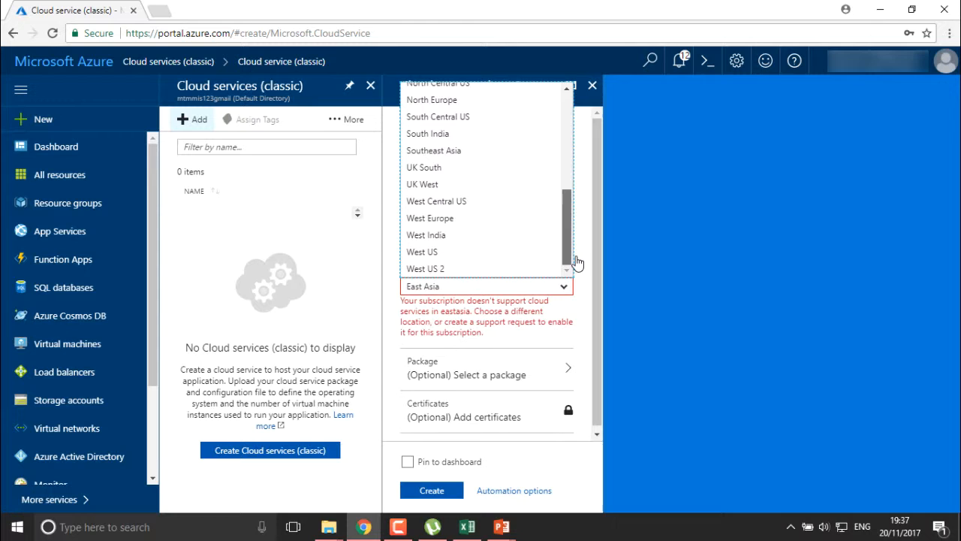
{"action": "mouse_move", "coordinate": [474, 235]}
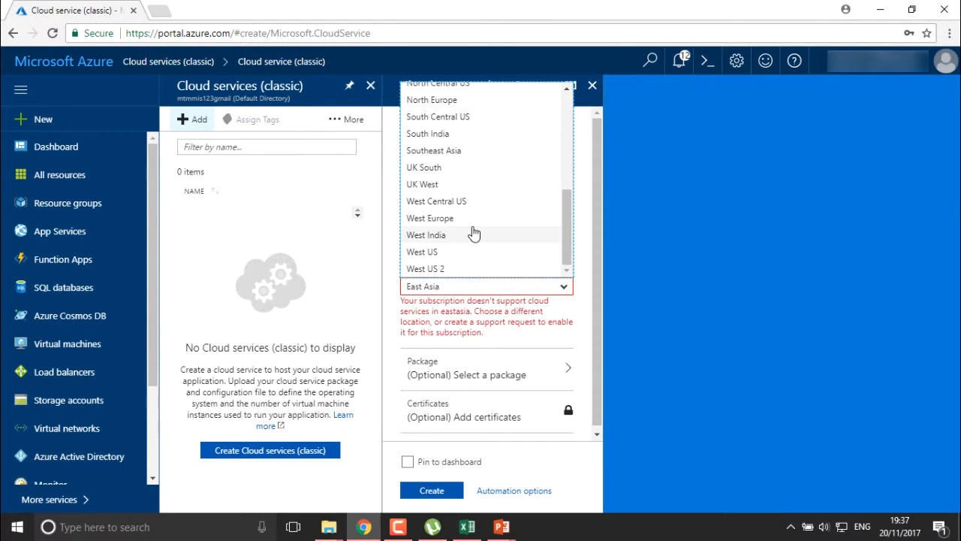
{"action": "left_click", "coordinate": [426, 234]}
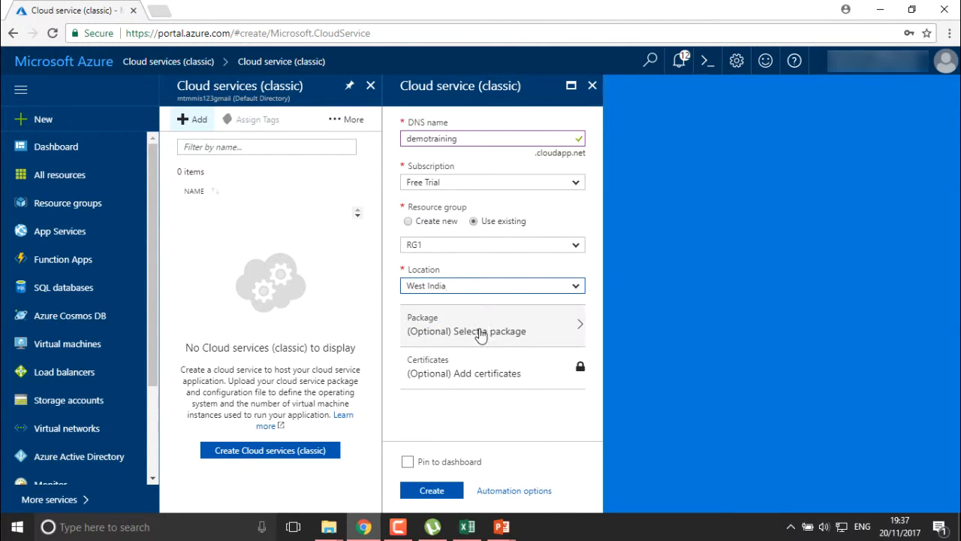
- In the Upload a package pane, set the deployment label to 'package1'
{"action": "left_click", "coordinate": [493, 324]}
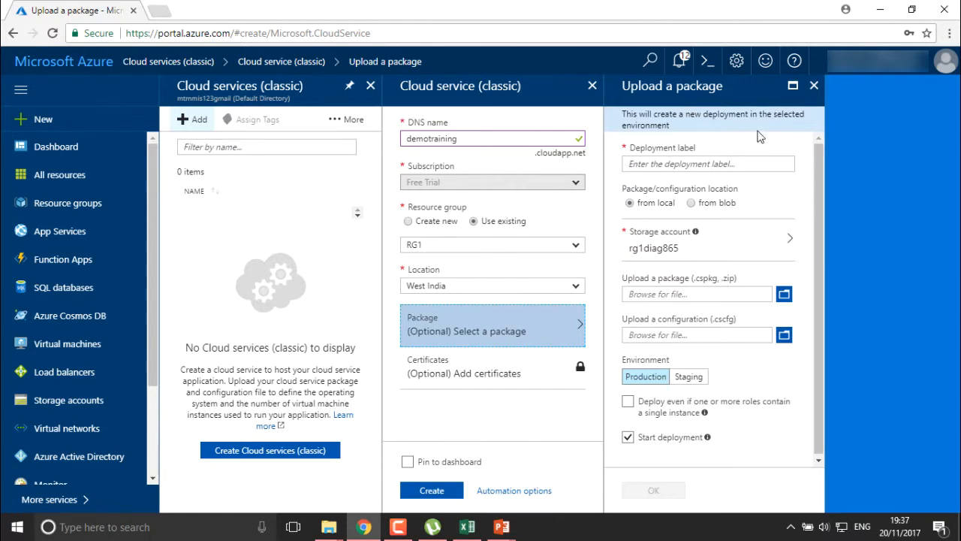
{"action": "left_click", "coordinate": [706, 163]}
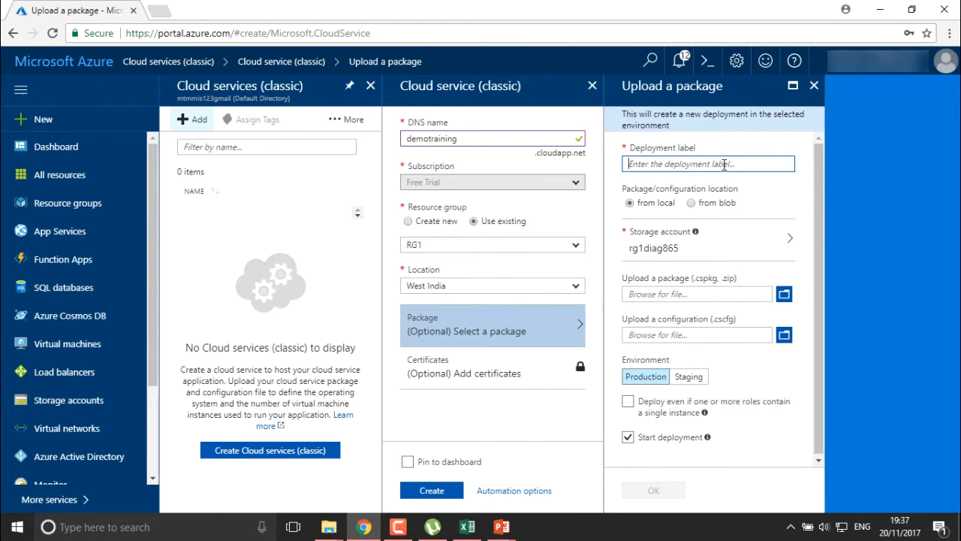
{"action": "type", "text": "p"}
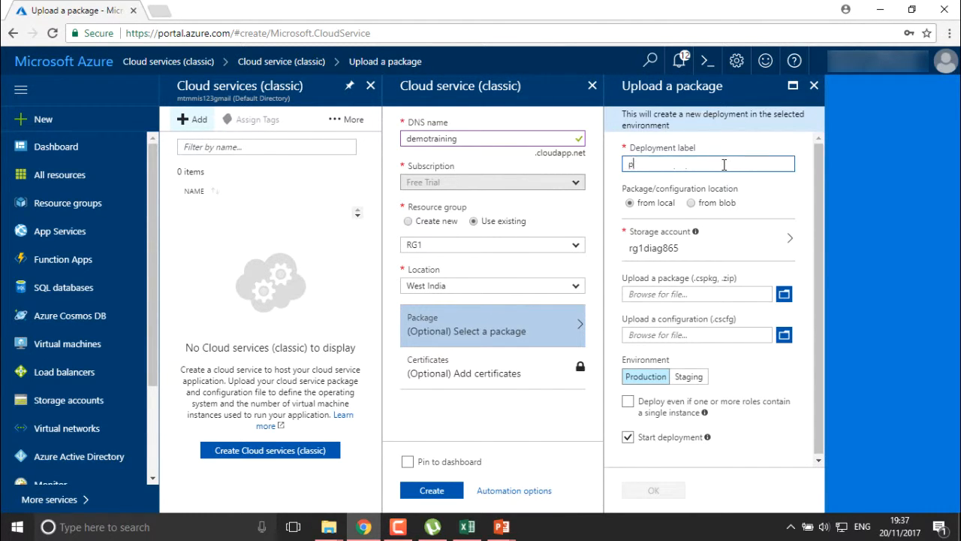
{"action": "type", "text": "package1"}
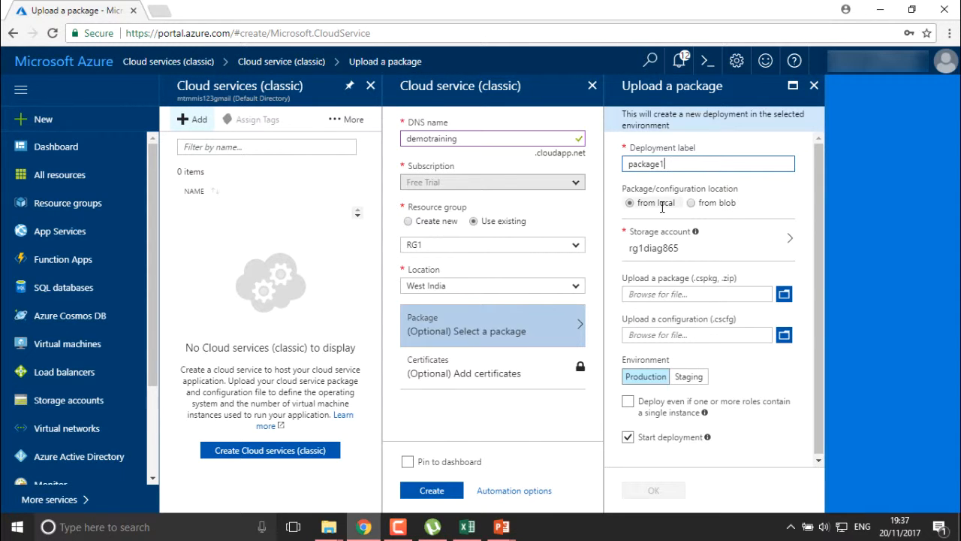
{"action": "mouse_move", "coordinate": [784, 334]}
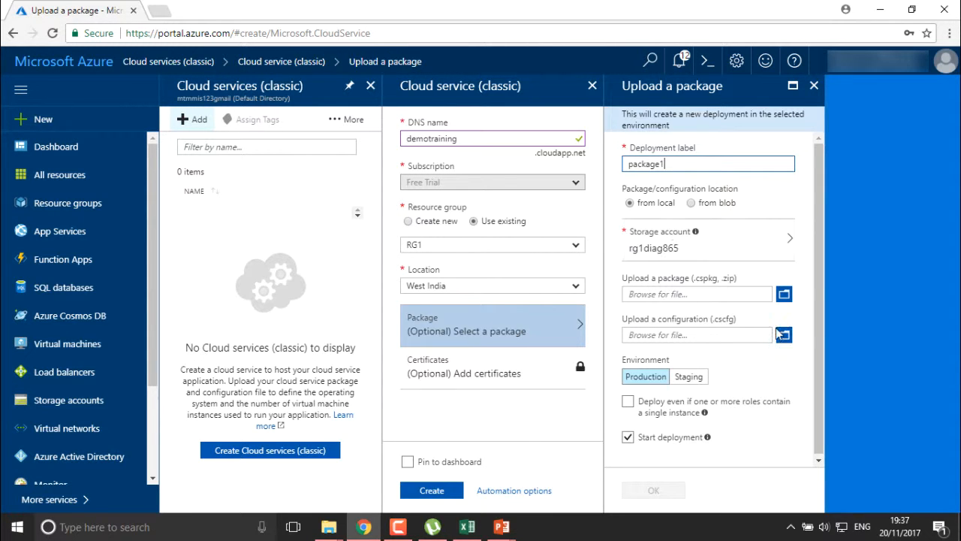
{"action": "mouse_move", "coordinate": [706, 278]}
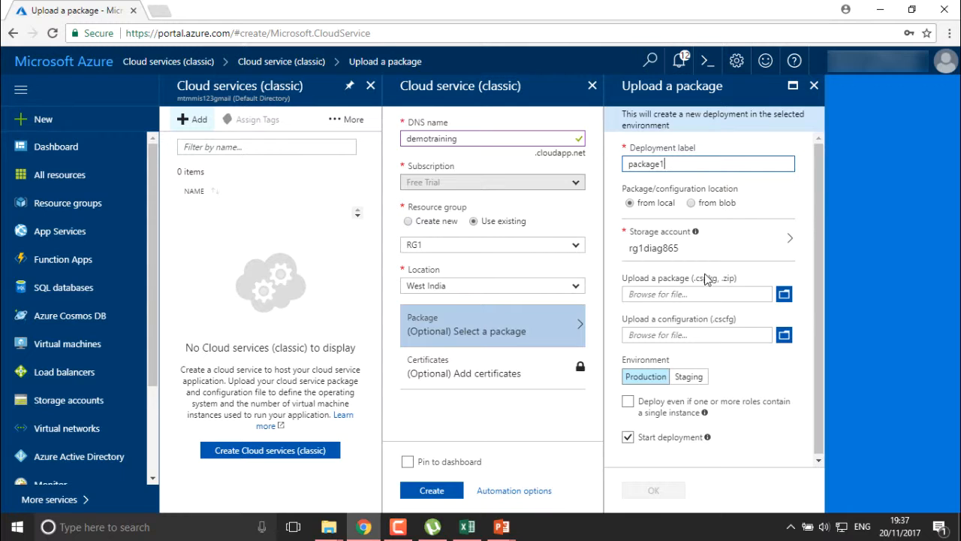
{"action": "mouse_move", "coordinate": [706, 287]}
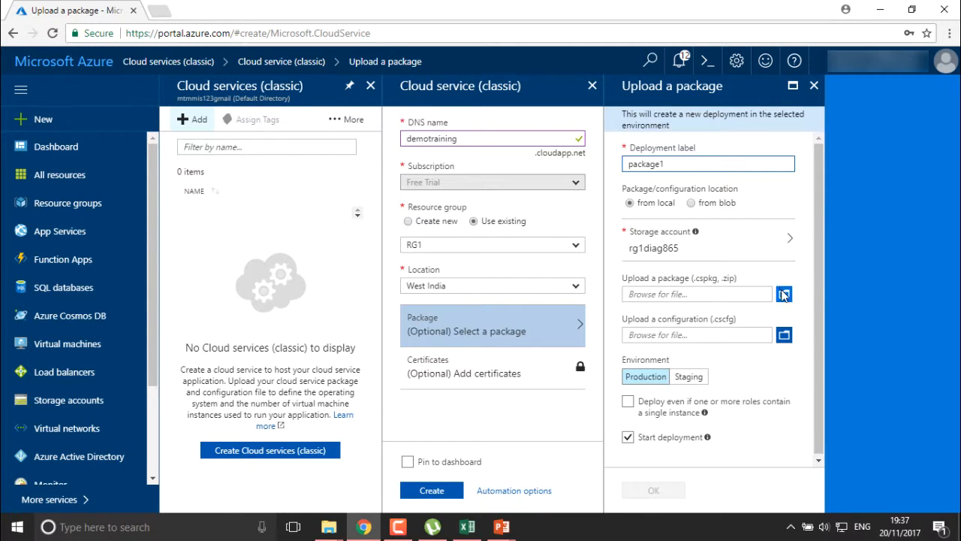
- Pick the package and file.cscfg configuration, allow single-instance roles, and confirm the upload
{"action": "left_click", "coordinate": [785, 292]}
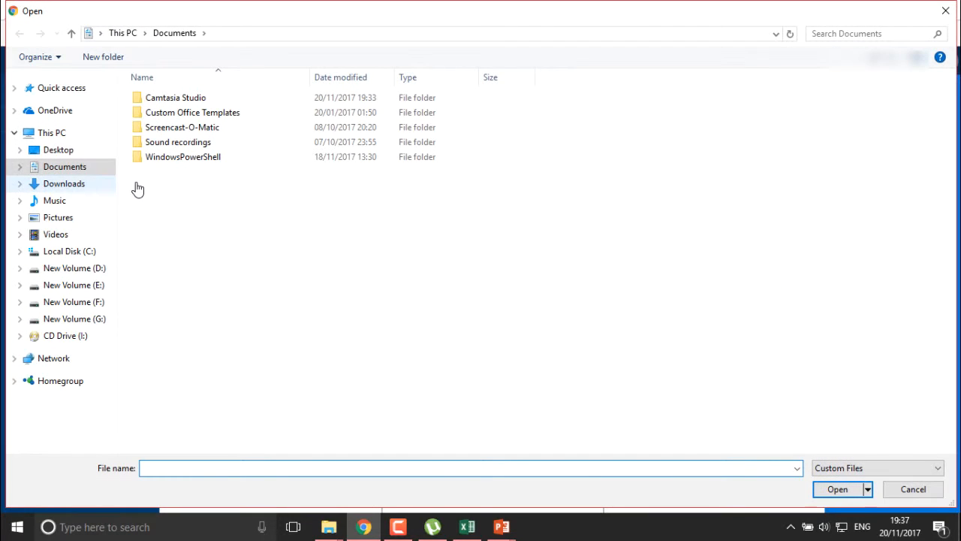
{"action": "left_click", "coordinate": [63, 183]}
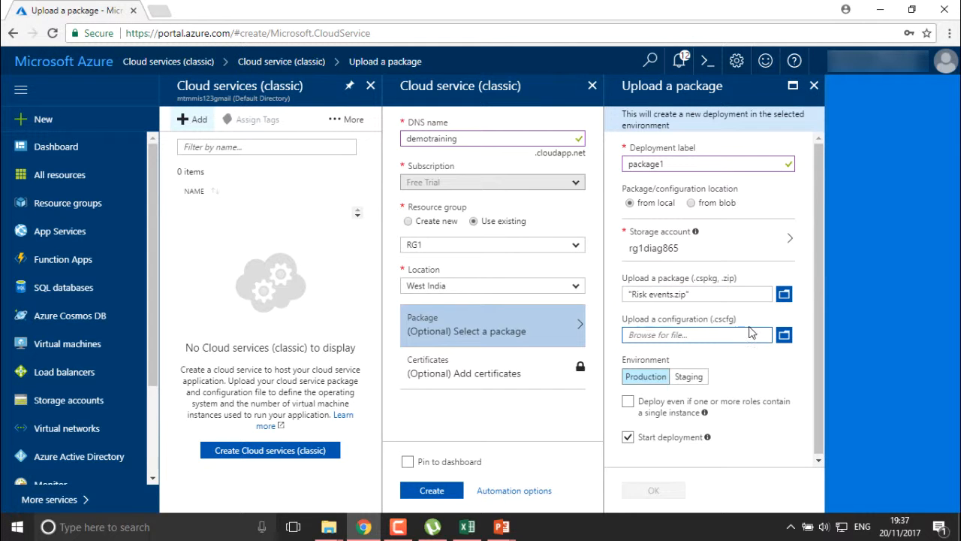
{"action": "left_click", "coordinate": [784, 335]}
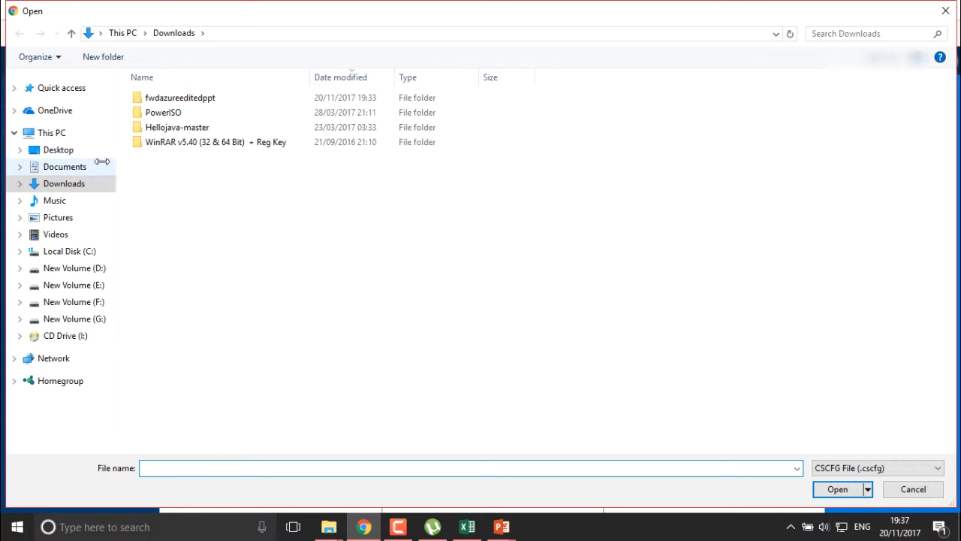
{"action": "mouse_move", "coordinate": [69, 251]}
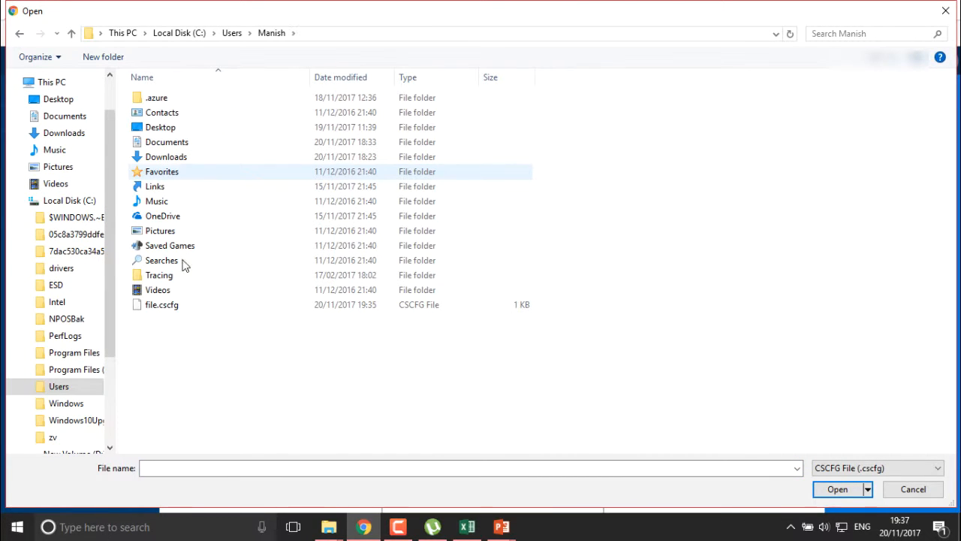
{"action": "left_click", "coordinate": [838, 490]}
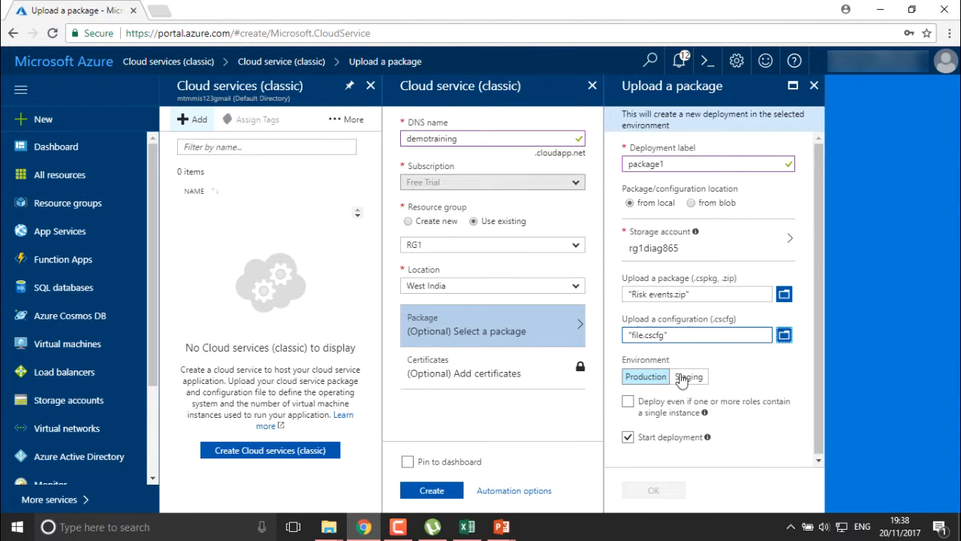
{"action": "mouse_move", "coordinate": [823, 358]}
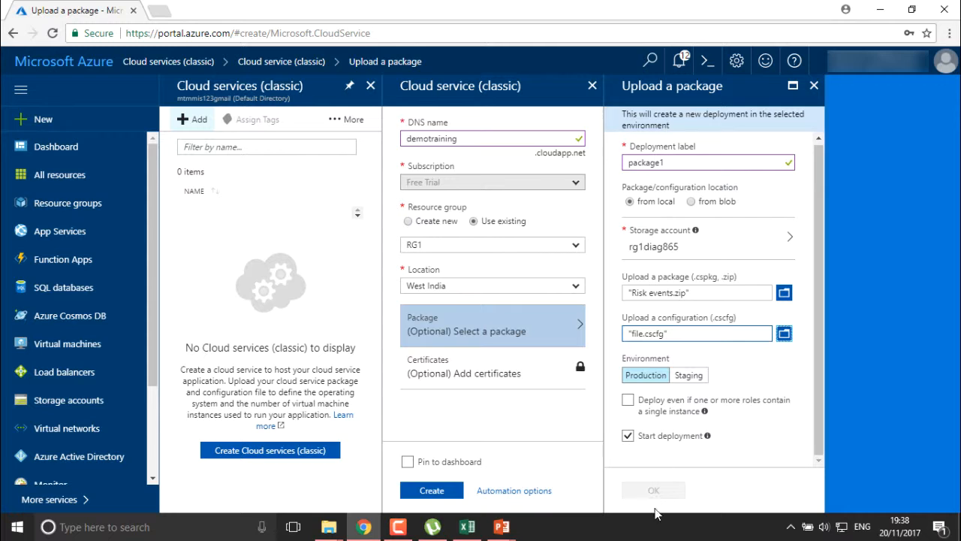
{"action": "mouse_move", "coordinate": [634, 387]}
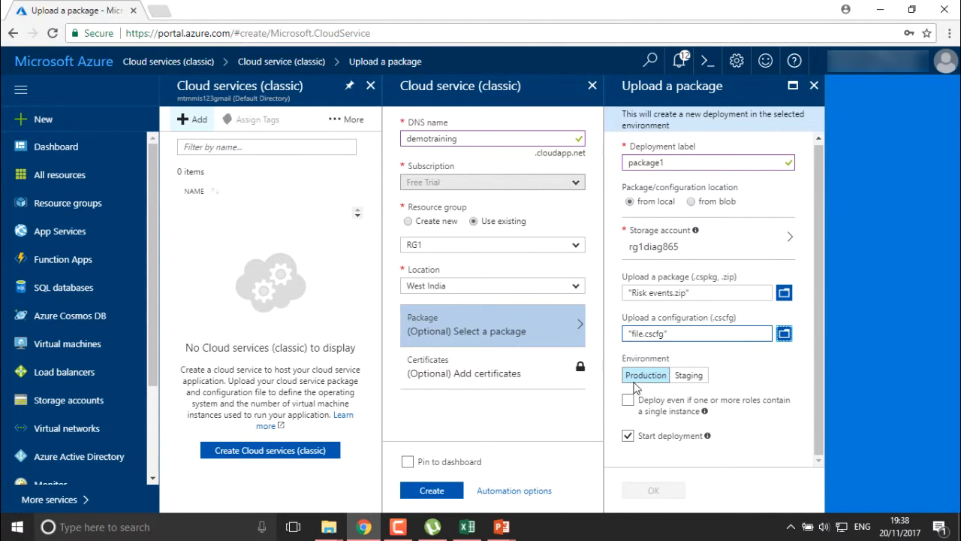
{"action": "left_click", "coordinate": [628, 400]}
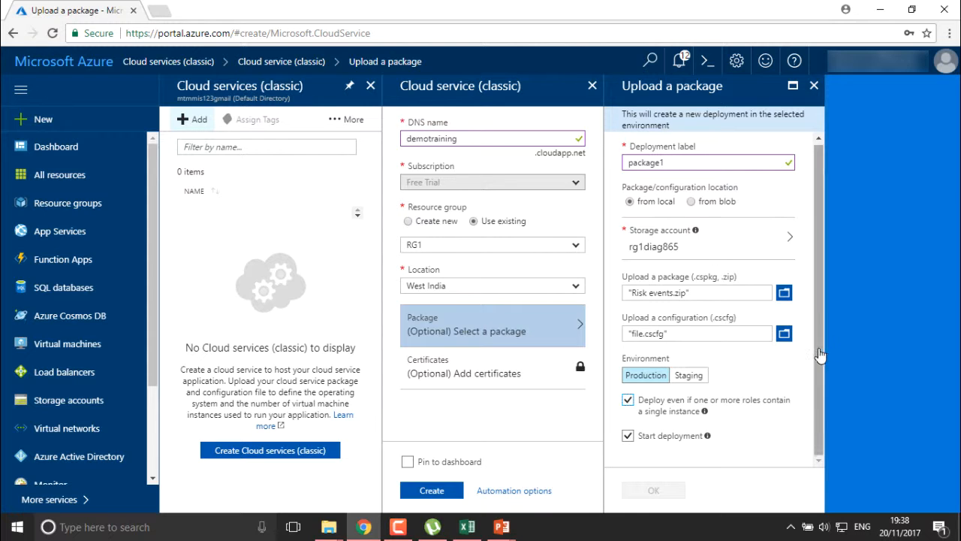
{"action": "left_click", "coordinate": [814, 86]}
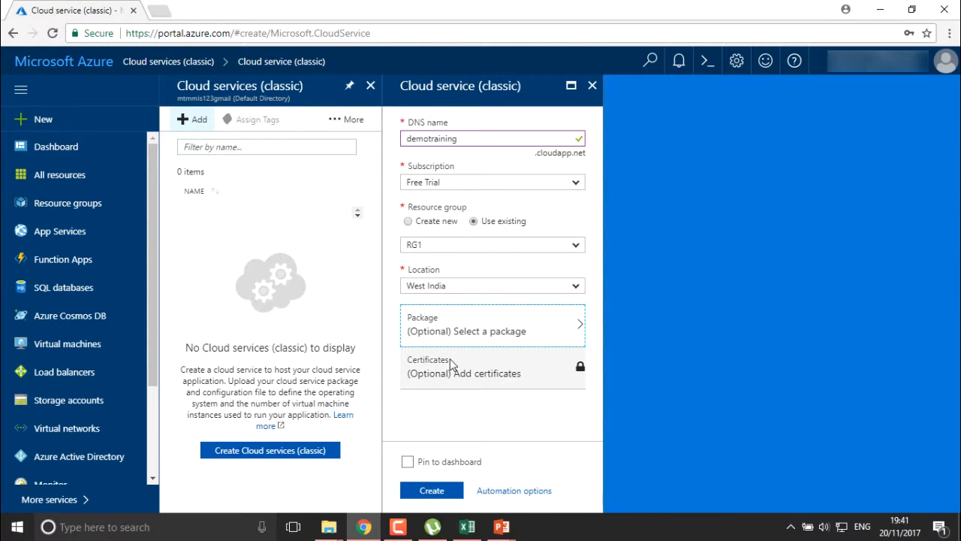
- Submit the demotraining classic cloud service for creation
{"action": "left_click", "coordinate": [431, 489]}
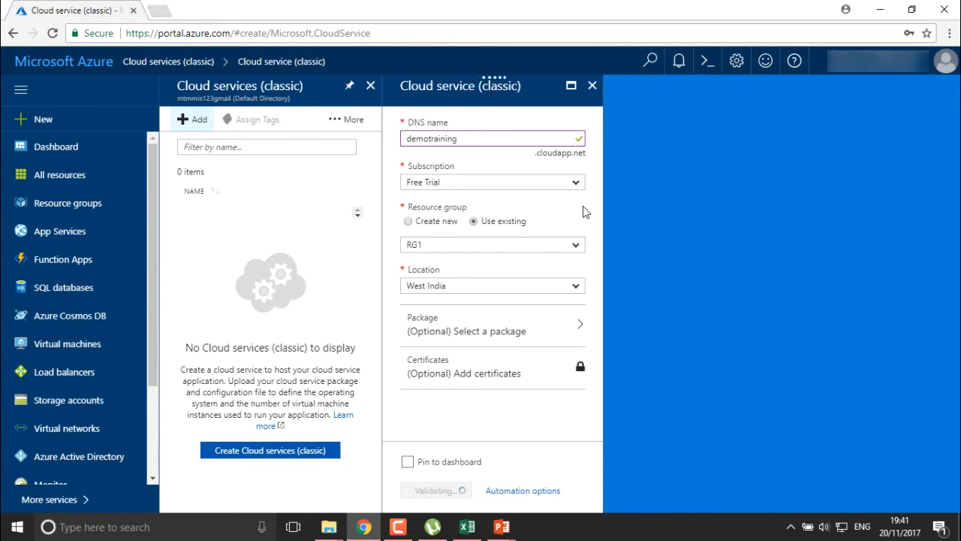
{"action": "mouse_move", "coordinate": [252, 162]}
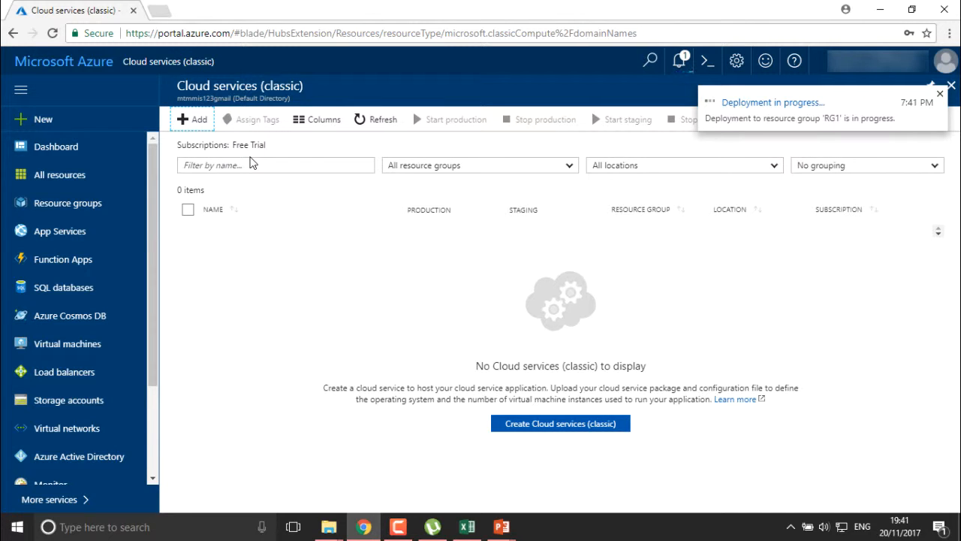
{"action": "mouse_move", "coordinate": [329, 84]}
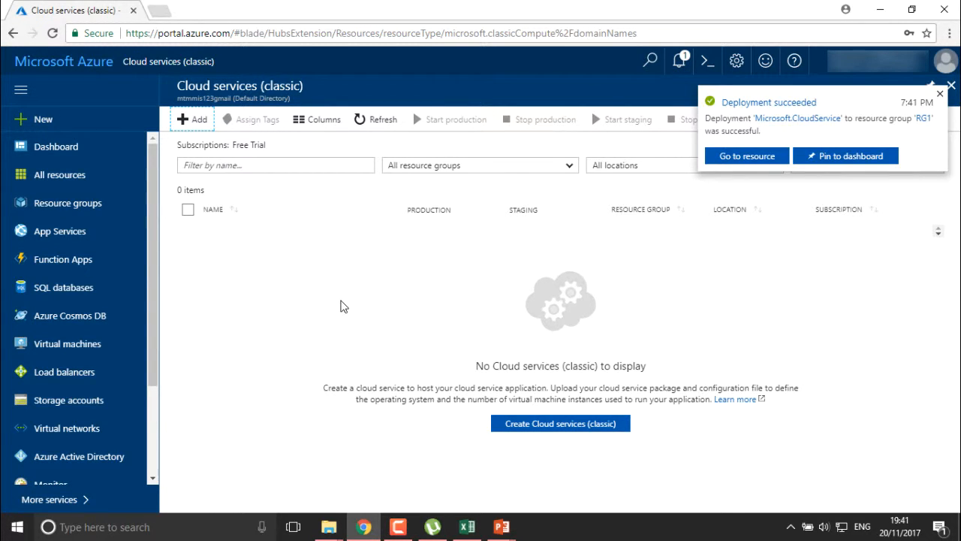
{"action": "mouse_move", "coordinate": [719, 172]}
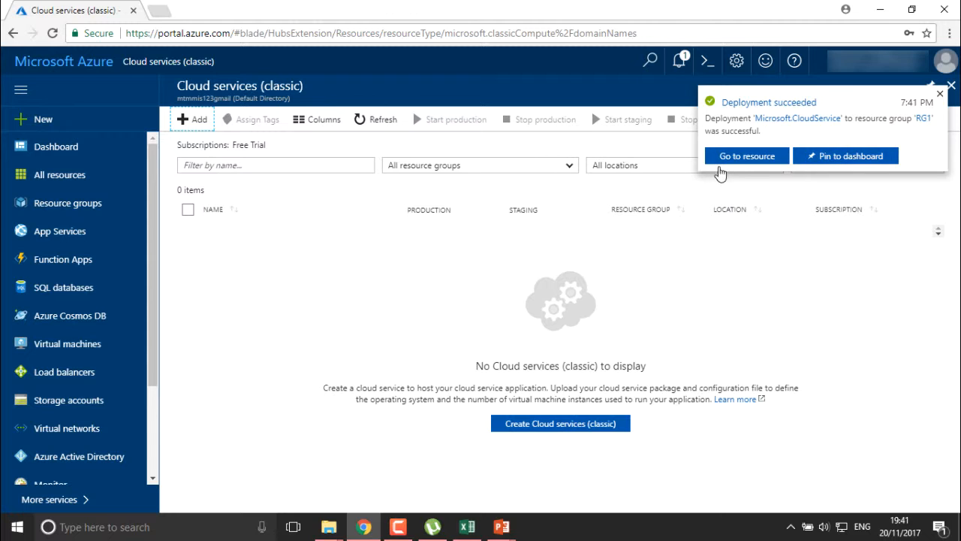
- Go to the newly deployed demotraining cloud service's overview from the success notification
{"action": "left_click", "coordinate": [746, 155]}
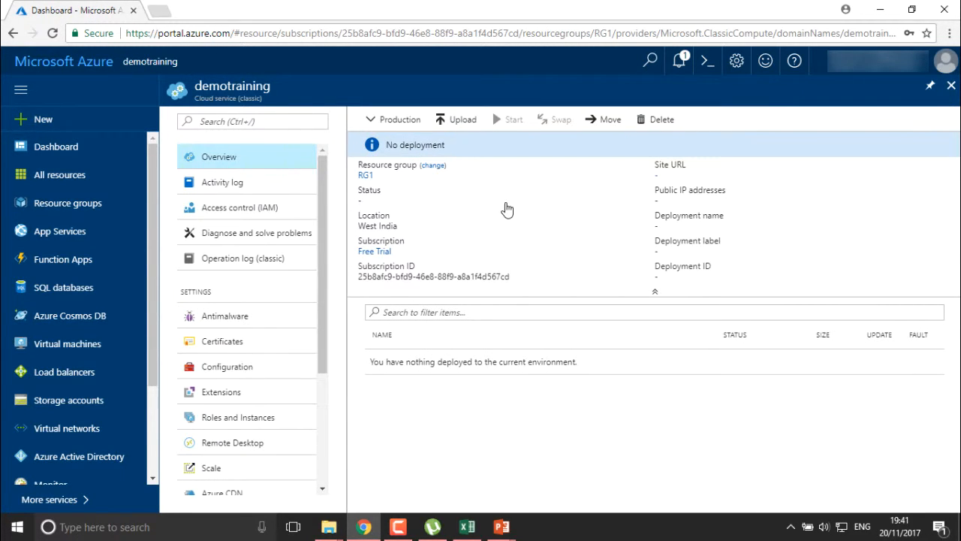
{"action": "mouse_move", "coordinate": [478, 473]}
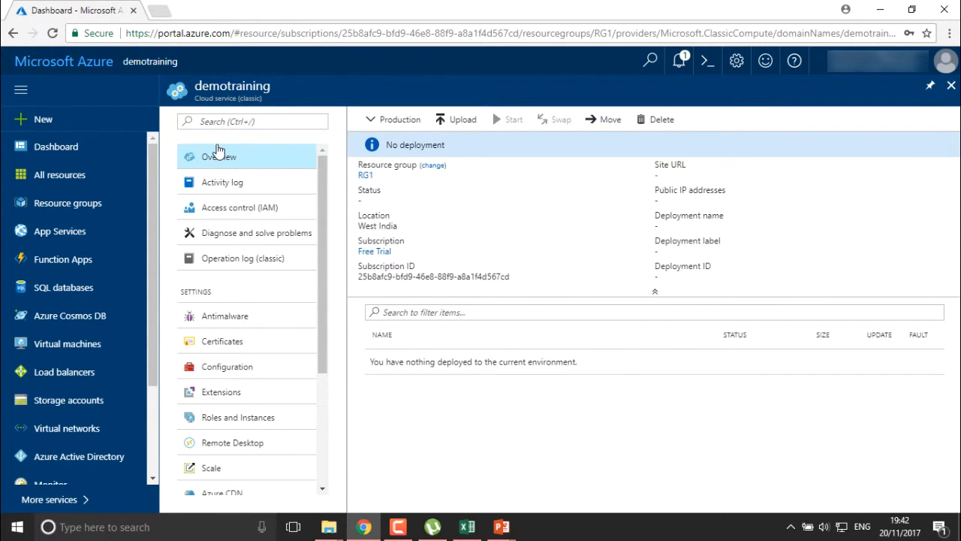
- Return to the dashboard and show the App Services list with its two running apps
{"action": "left_click", "coordinate": [56, 146]}
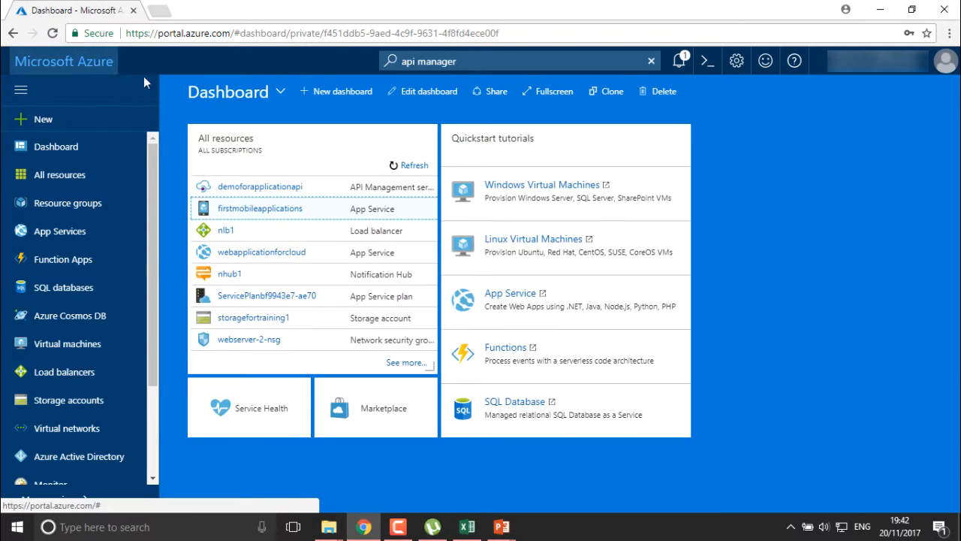
{"action": "mouse_move", "coordinate": [346, 171]}
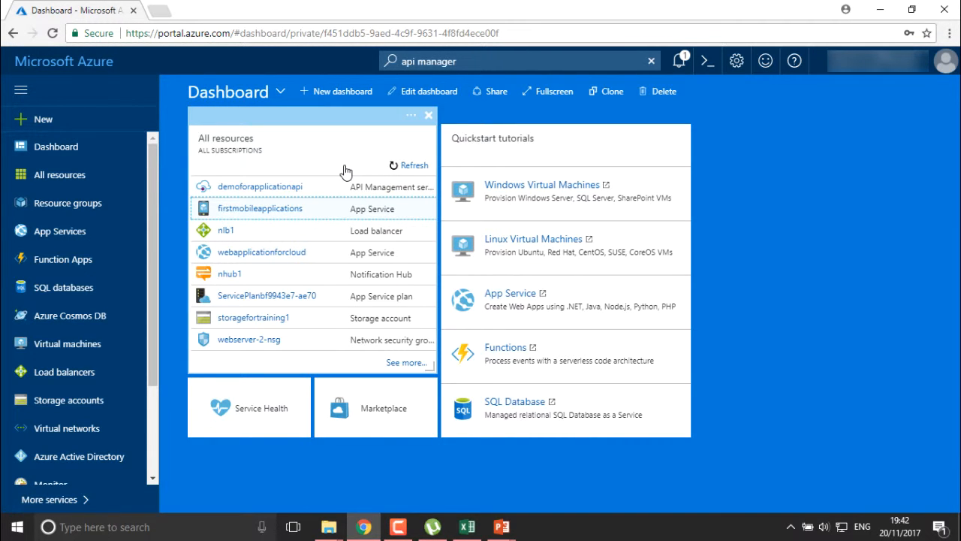
{"action": "mouse_move", "coordinate": [60, 232]}
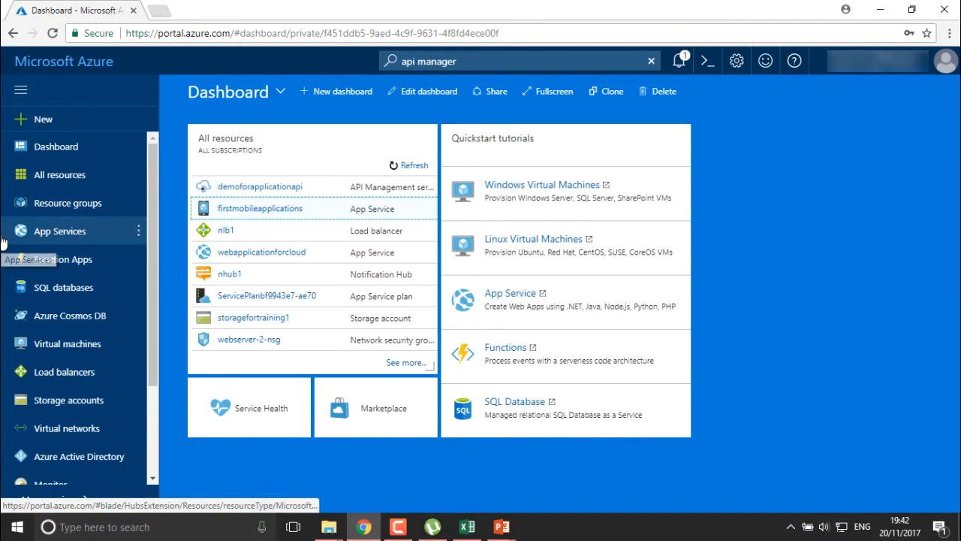
{"action": "mouse_move", "coordinate": [63, 372]}
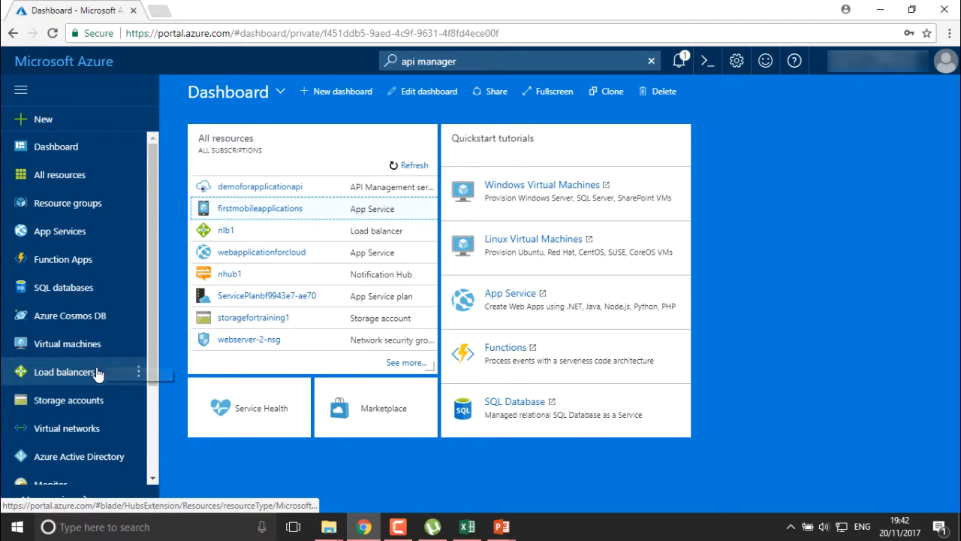
{"action": "scroll", "scroll_direction": "down", "scroll_amount": 3}
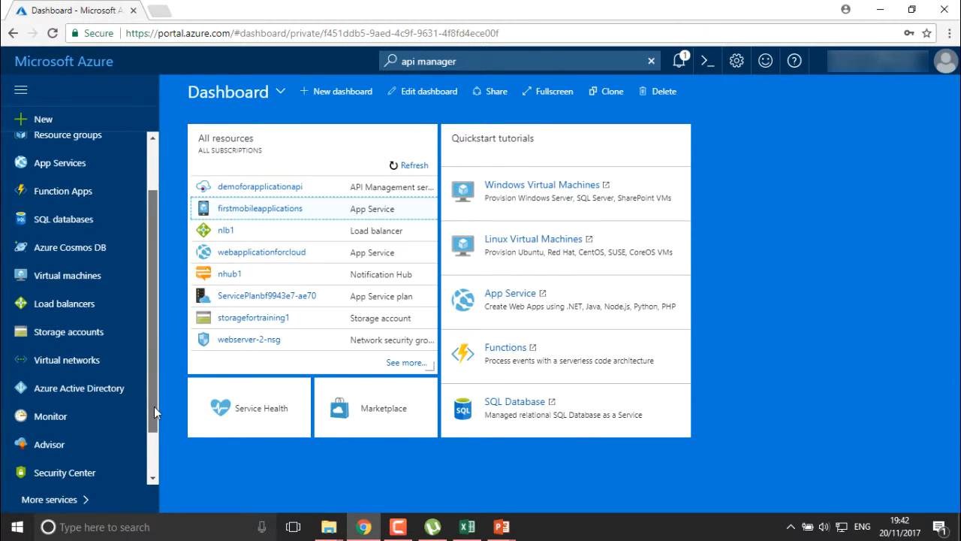
{"action": "scroll", "scroll_direction": "up", "scroll_amount": 3}
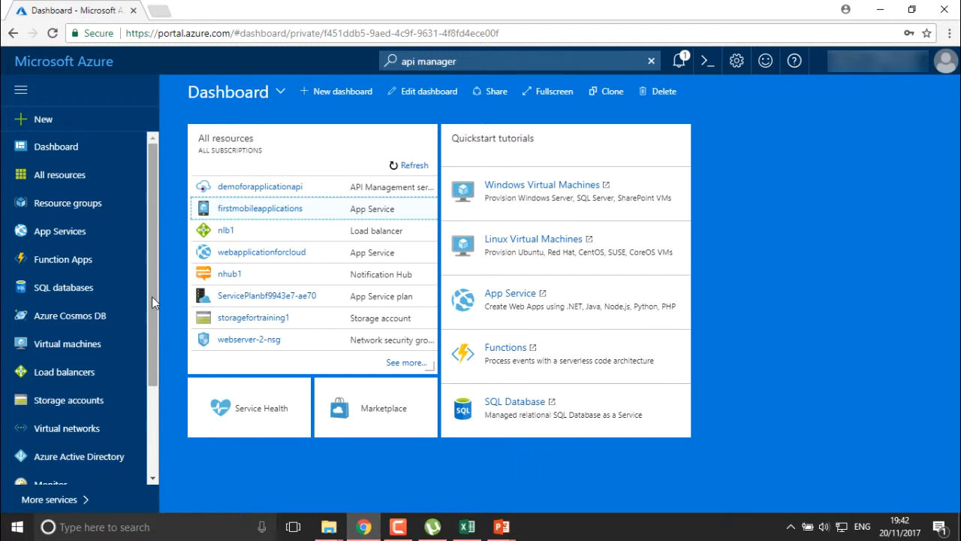
{"action": "left_click", "coordinate": [60, 231]}
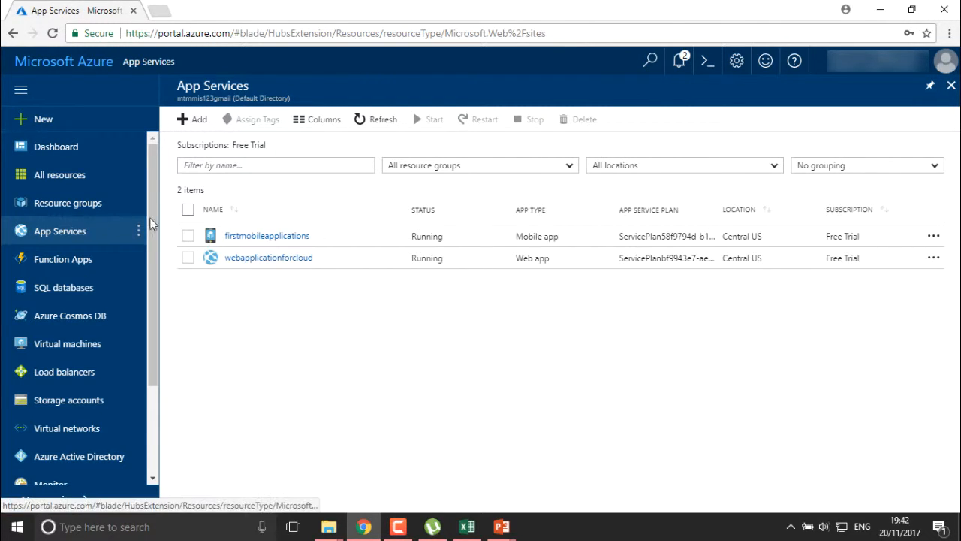
- Peek at the resource group filter, then return to the dashboard listing demotraining under All resources
{"action": "left_click", "coordinate": [480, 164]}
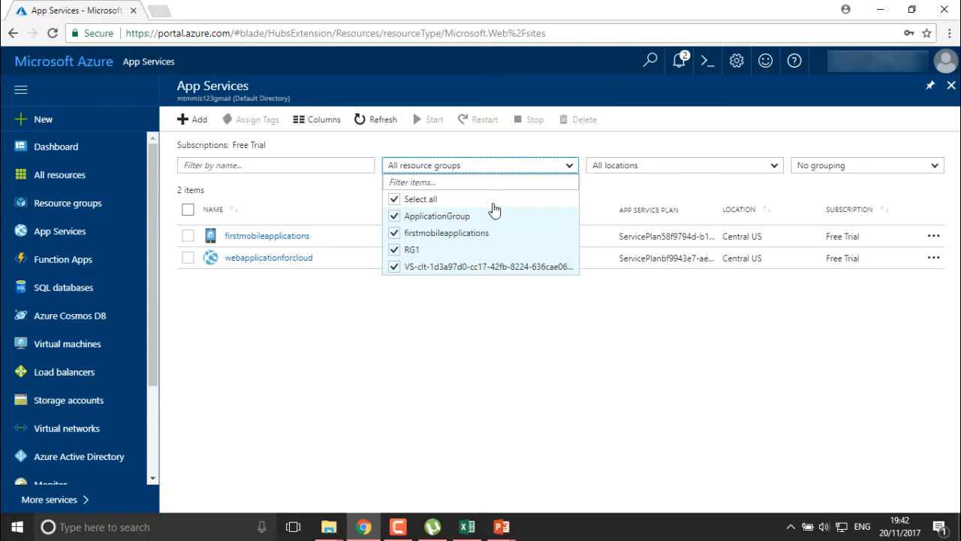
{"action": "left_click", "coordinate": [685, 153]}
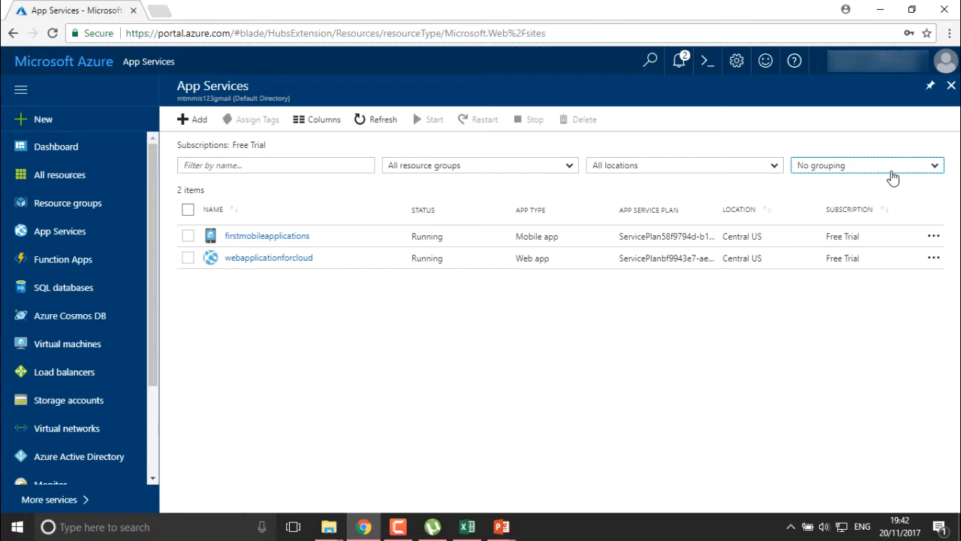
{"action": "mouse_move", "coordinate": [529, 391]}
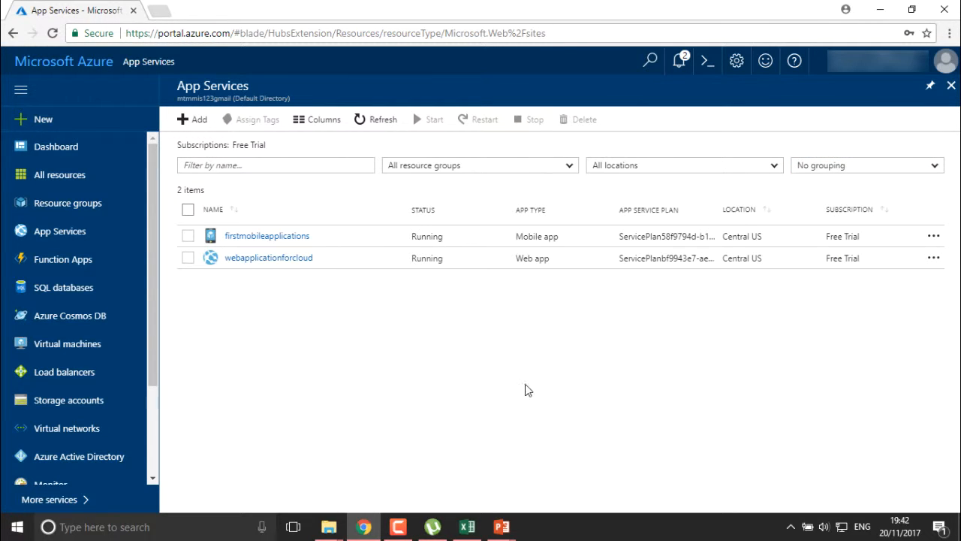
{"action": "mouse_move", "coordinate": [91, 81]}
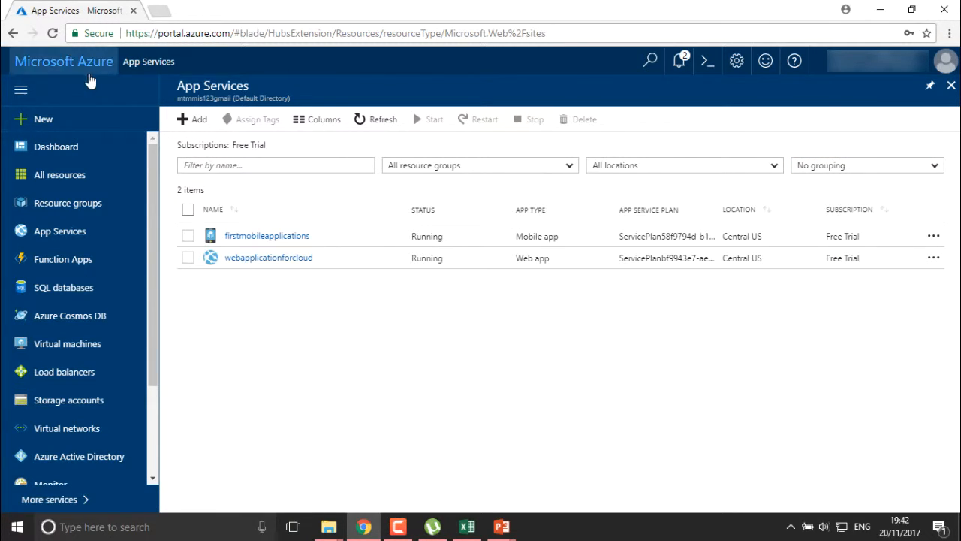
{"action": "left_click", "coordinate": [57, 147]}
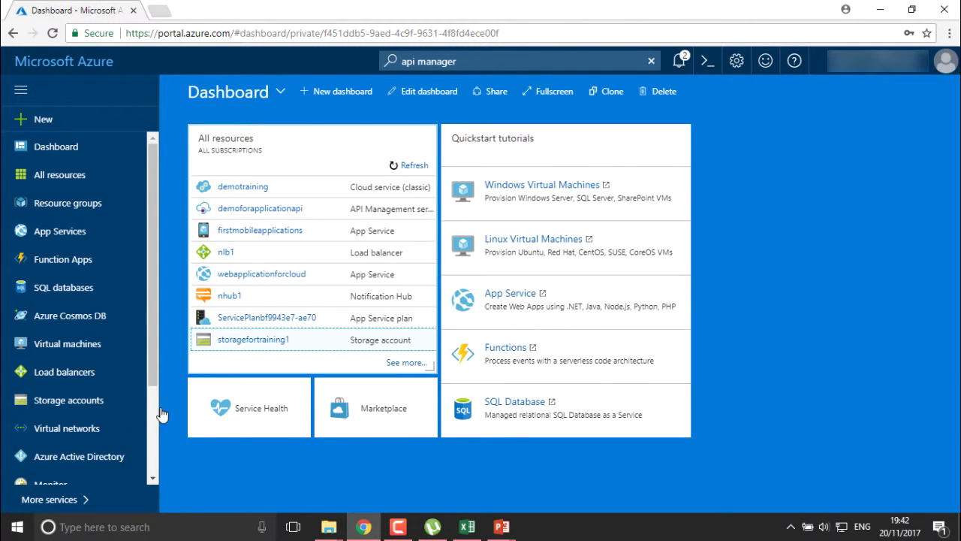
- Filter More services for 'cloud' and show Cloud services (classic) listing demotraining in RG1, West India
{"action": "left_click", "coordinate": [48, 499]}
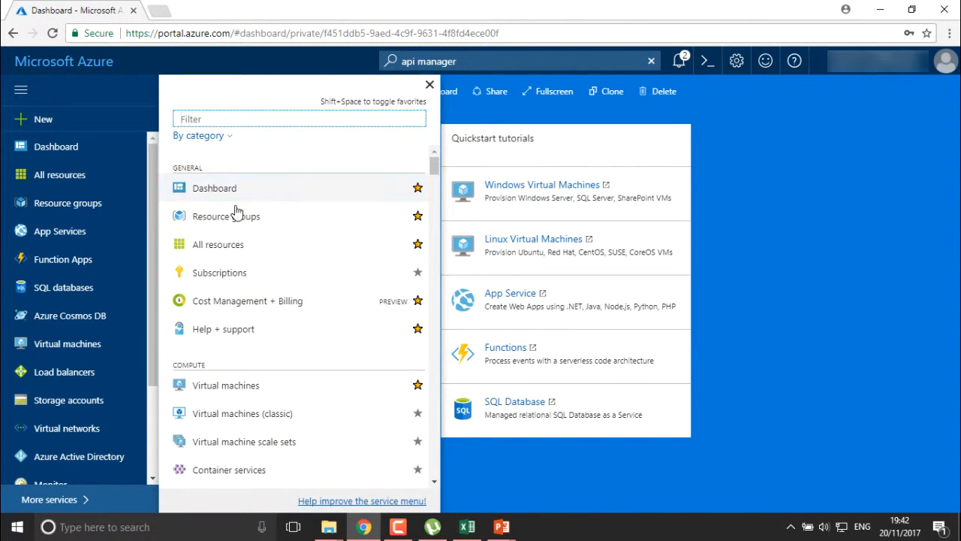
{"action": "type", "text": "c"}
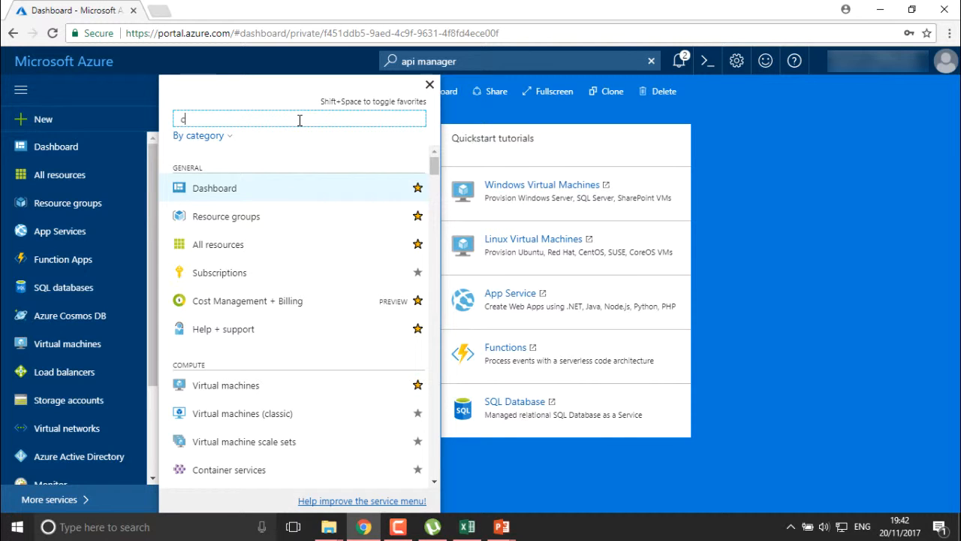
{"action": "type", "text": "loud"}
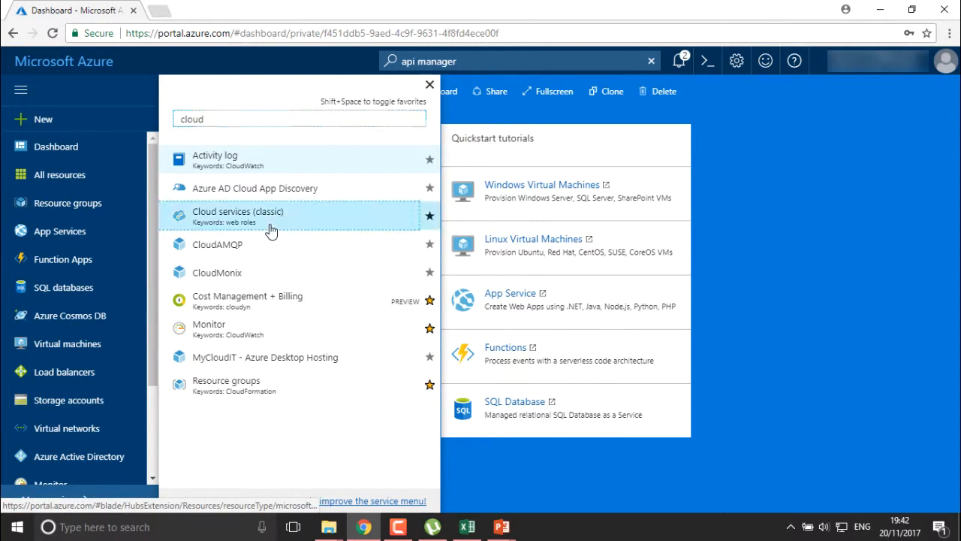
{"action": "left_click", "coordinate": [237, 216]}
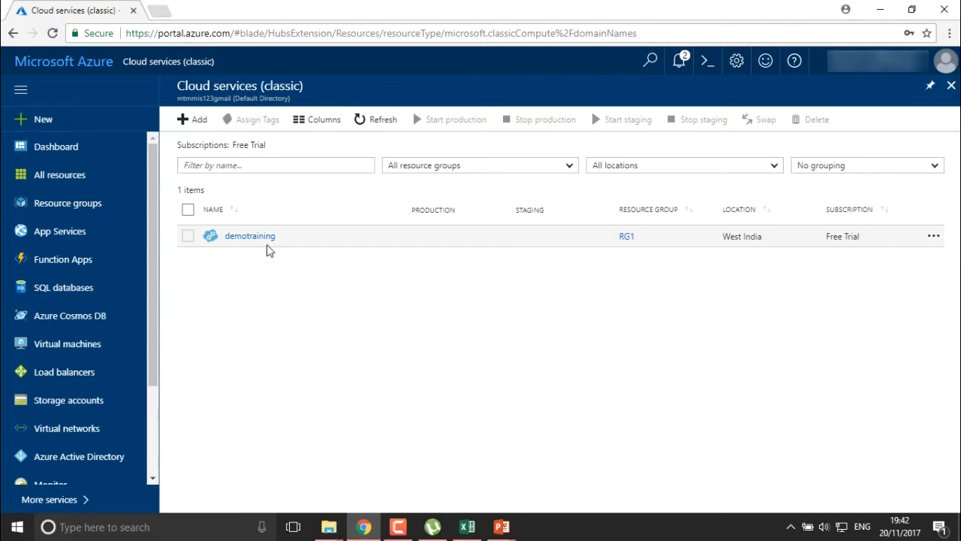